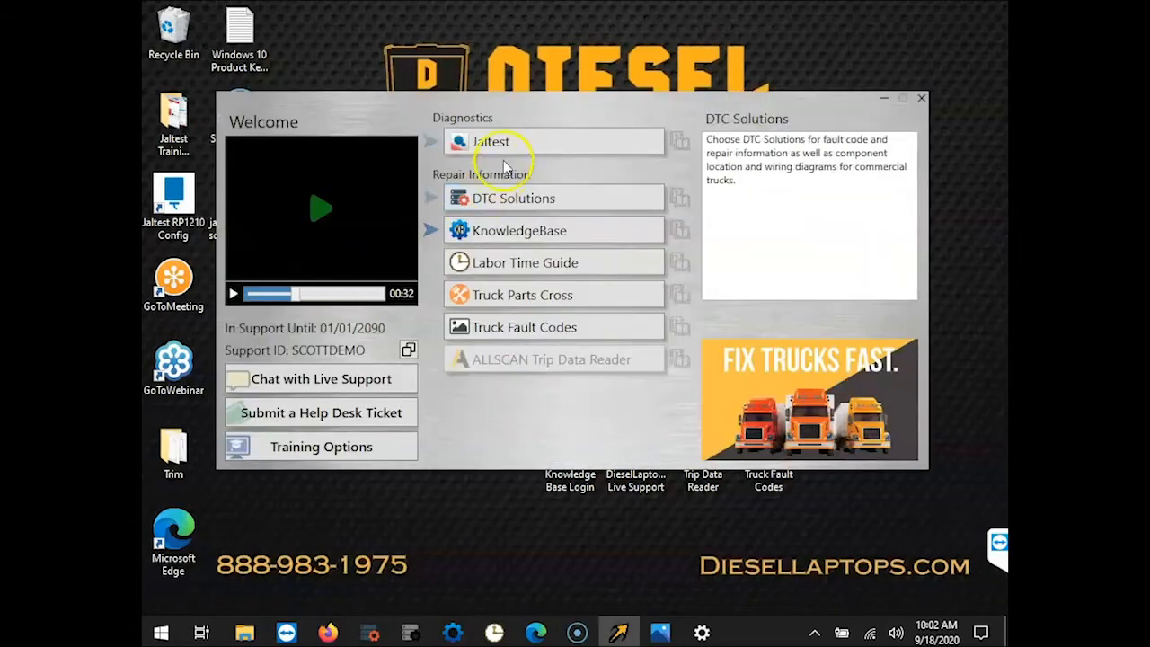
Launch Jaltest from the Diagnostics section of the Diesel Laptops Launcher
{"action": "left_click", "coordinate": [499, 142]}
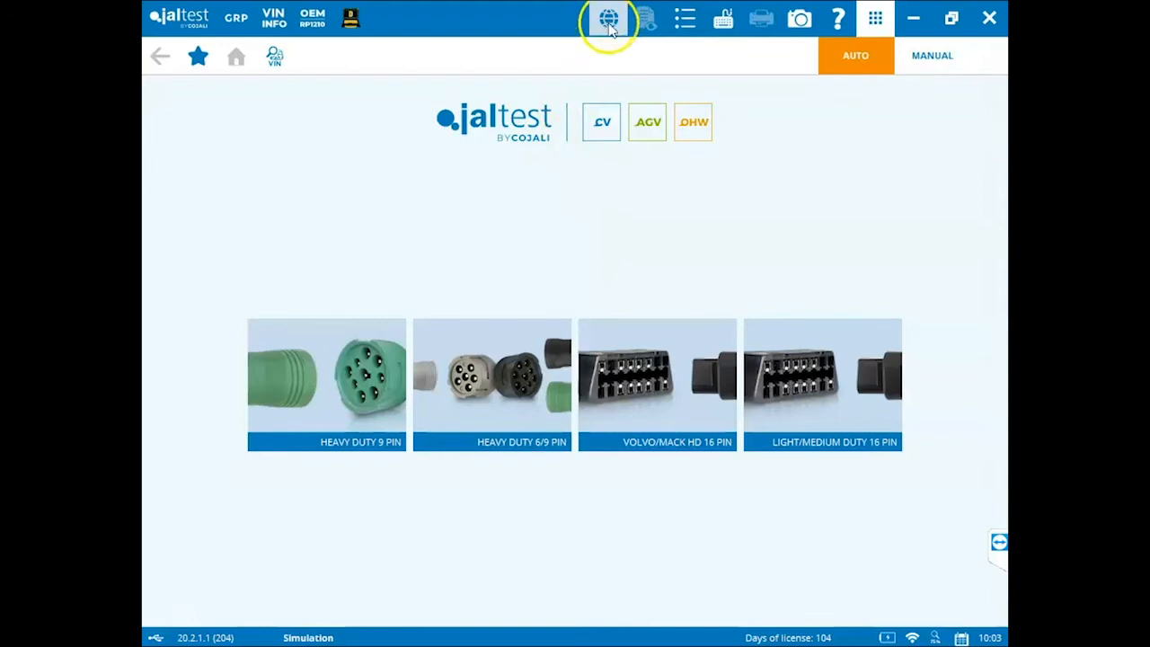
Open the Jaltest Web link from the Social Networks dialog
{"action": "left_click", "coordinate": [611, 18]}
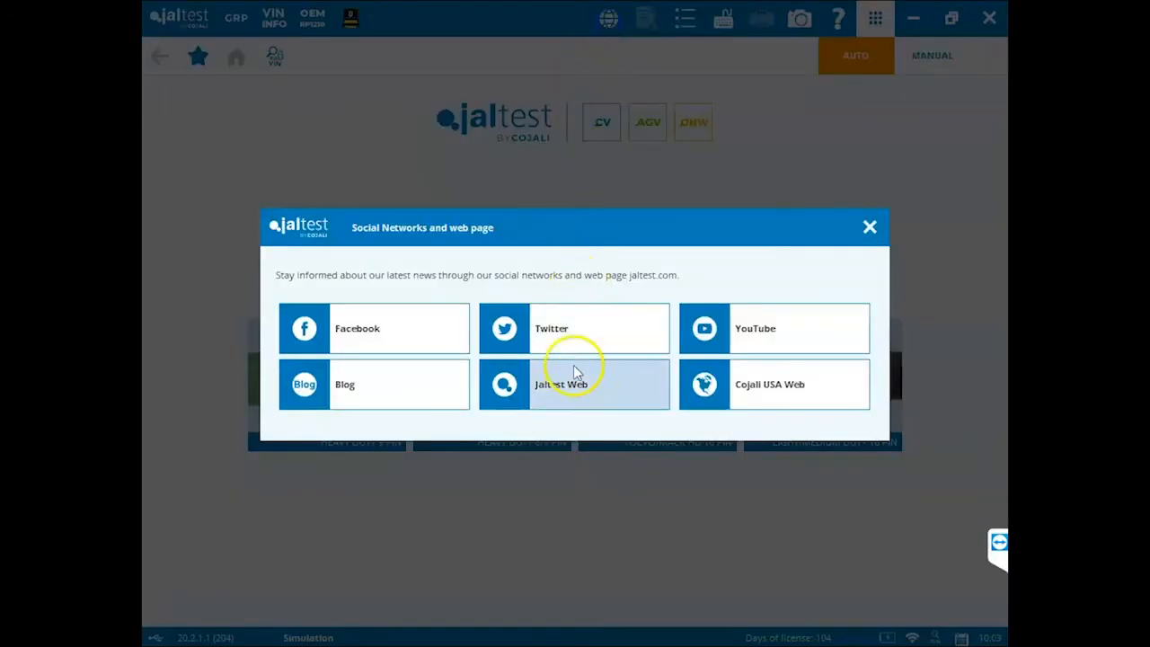
{"action": "left_click", "coordinate": [573, 384]}
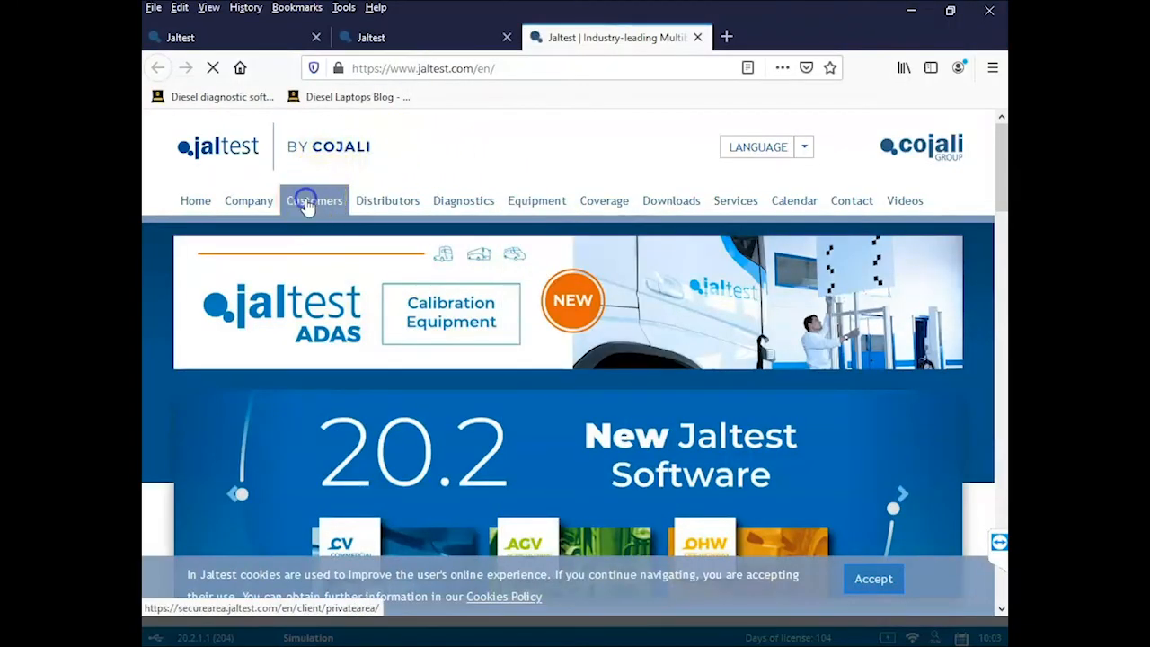
Sign in to the customer client area via the Customers page
{"action": "left_click", "coordinate": [314, 201]}
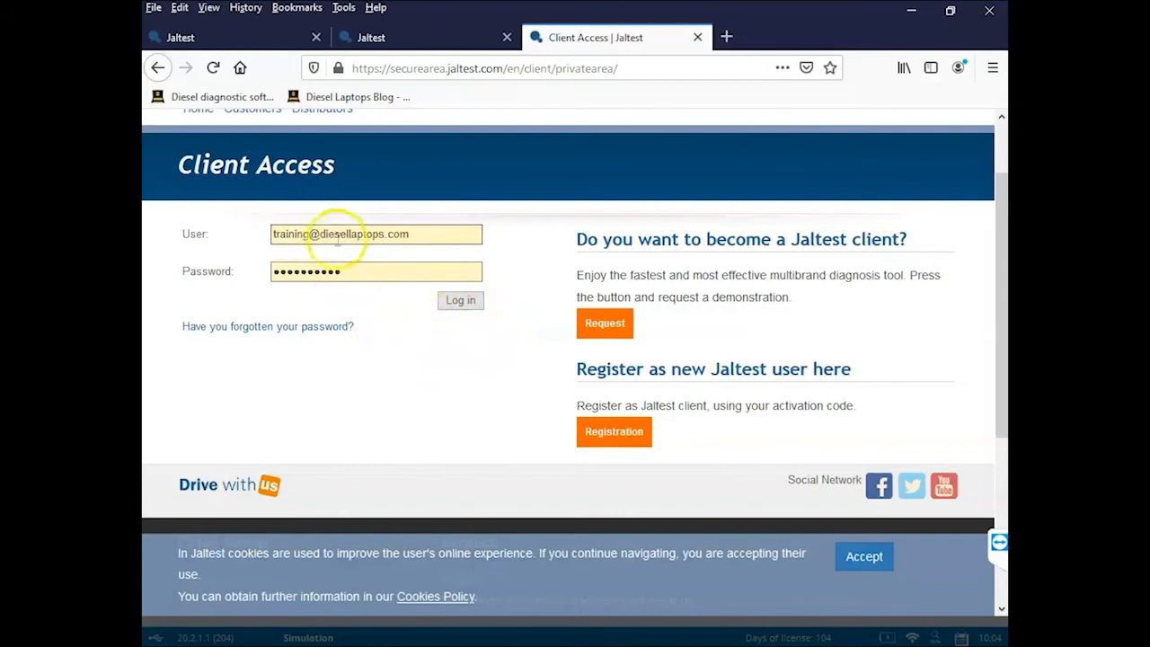
{"action": "left_click", "coordinate": [460, 300]}
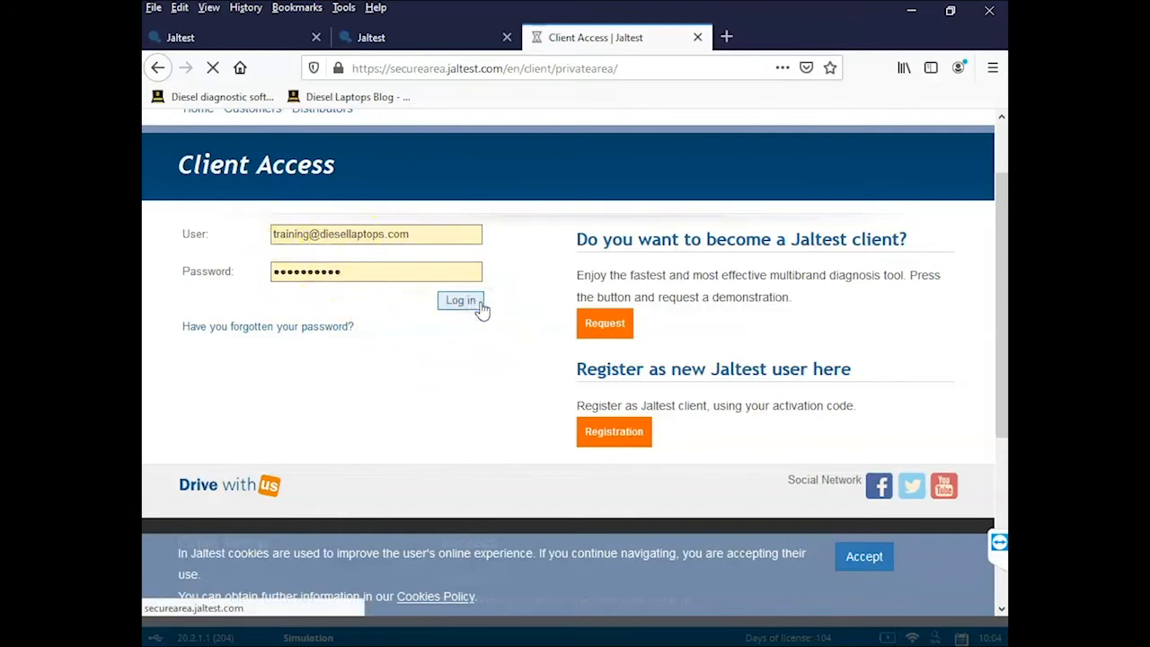
{"action": "left_click", "coordinate": [460, 301]}
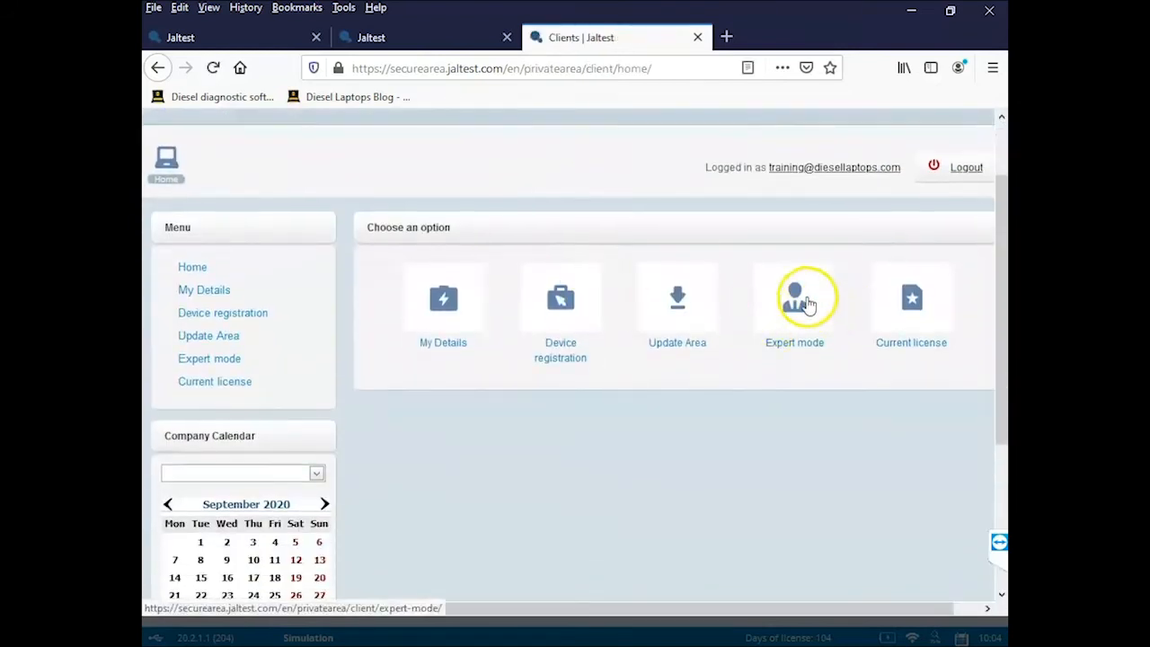
Open the Expert mode tile, scroll the form and inspect the Position choices
{"action": "left_click", "coordinate": [794, 297]}
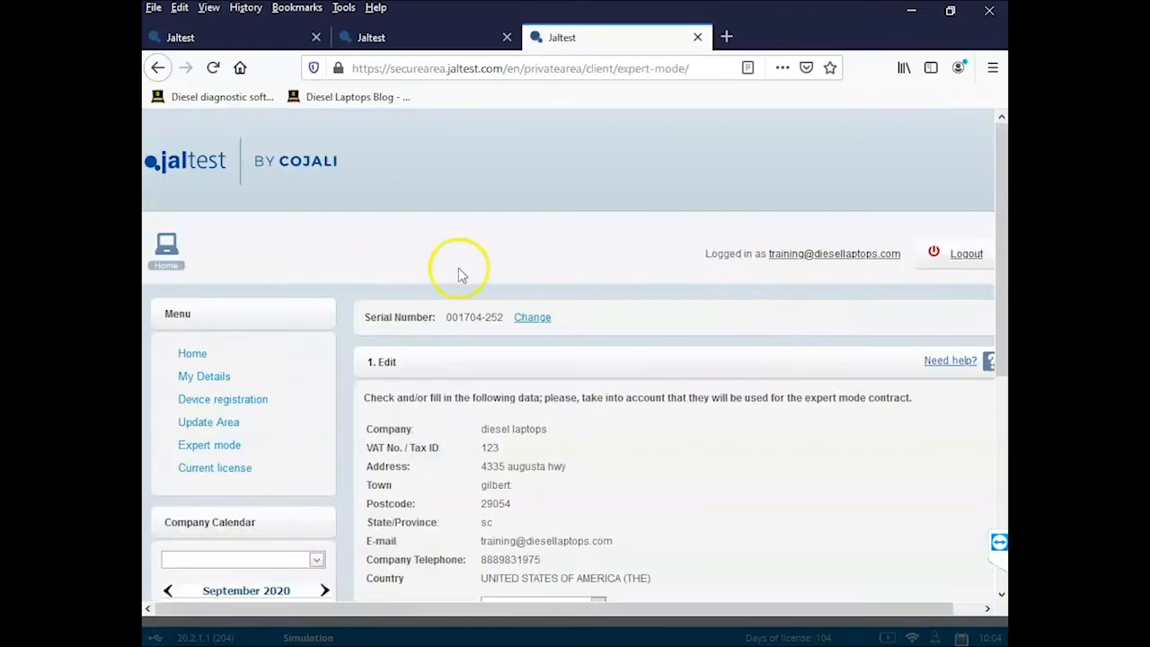
{"action": "scroll", "scroll_direction": "down", "scroll_amount": 3}
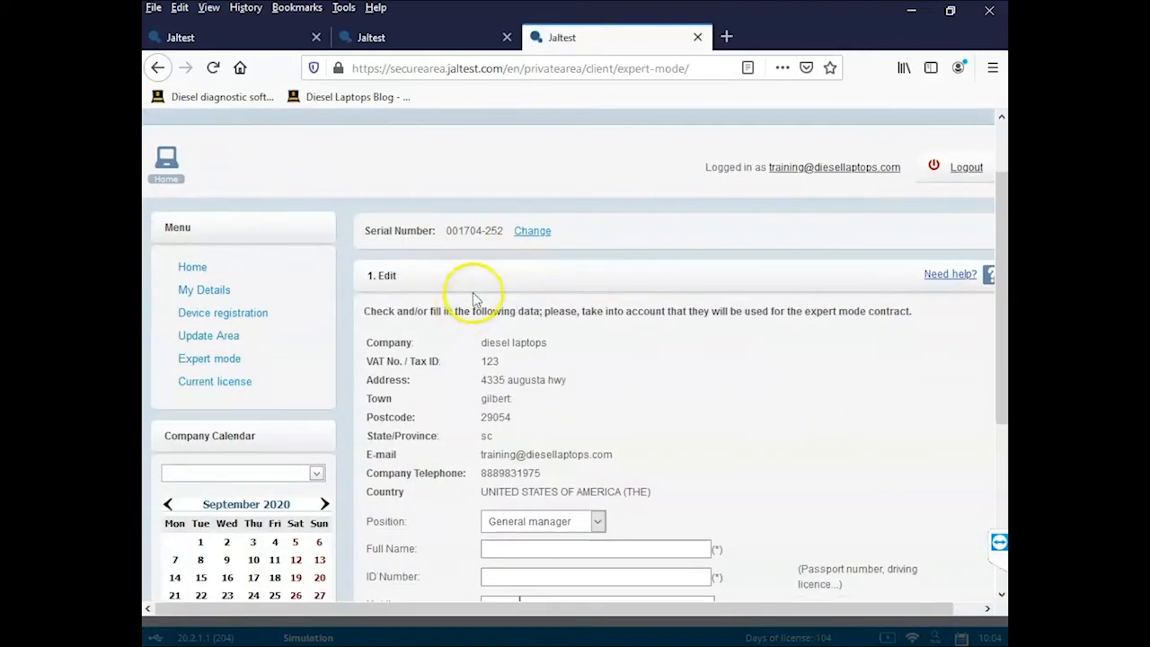
{"action": "scroll", "scroll_direction": "down", "scroll_amount": 3}
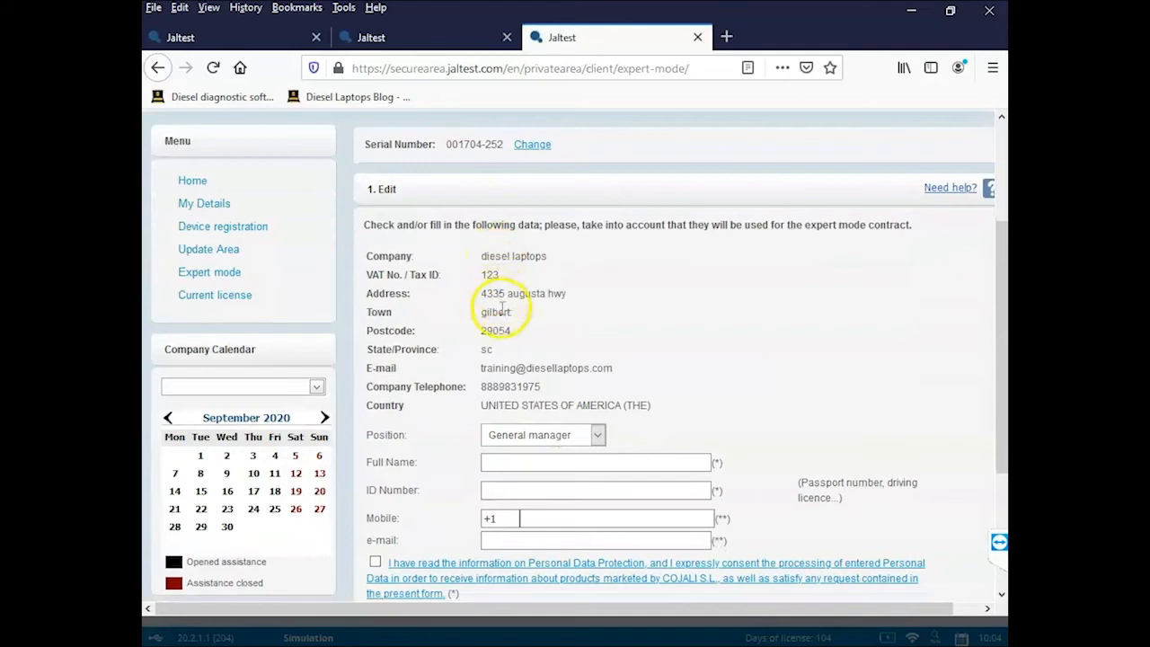
{"action": "scroll", "scroll_direction": "down", "scroll_amount": 3}
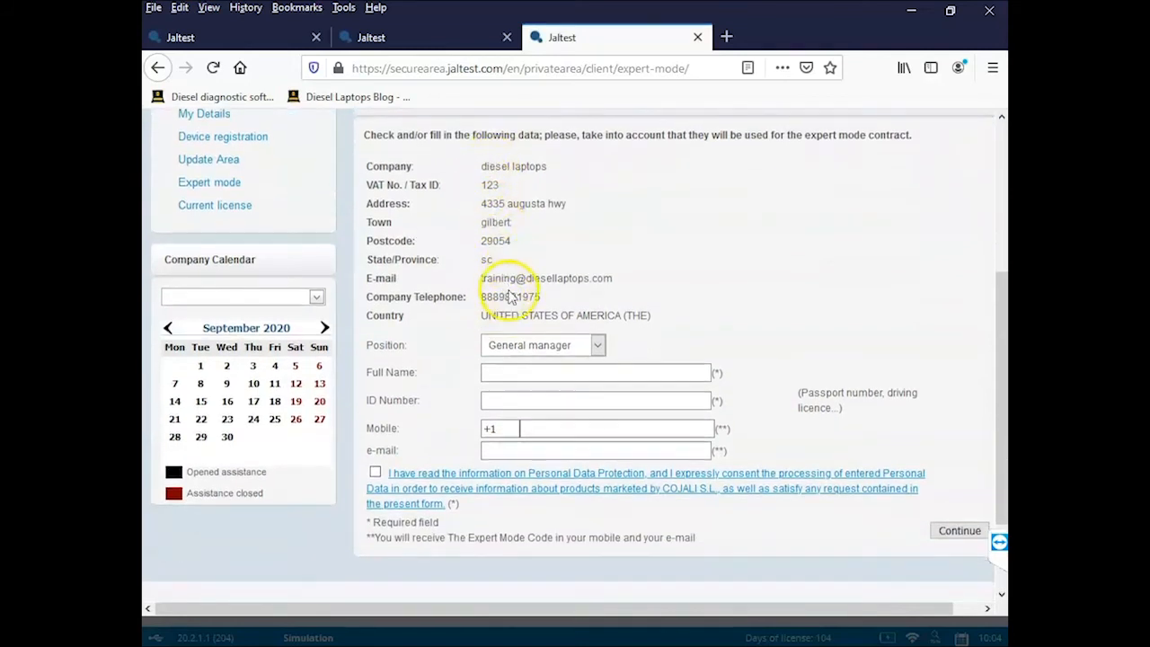
{"action": "scroll", "scroll_direction": "down", "scroll_amount": 3}
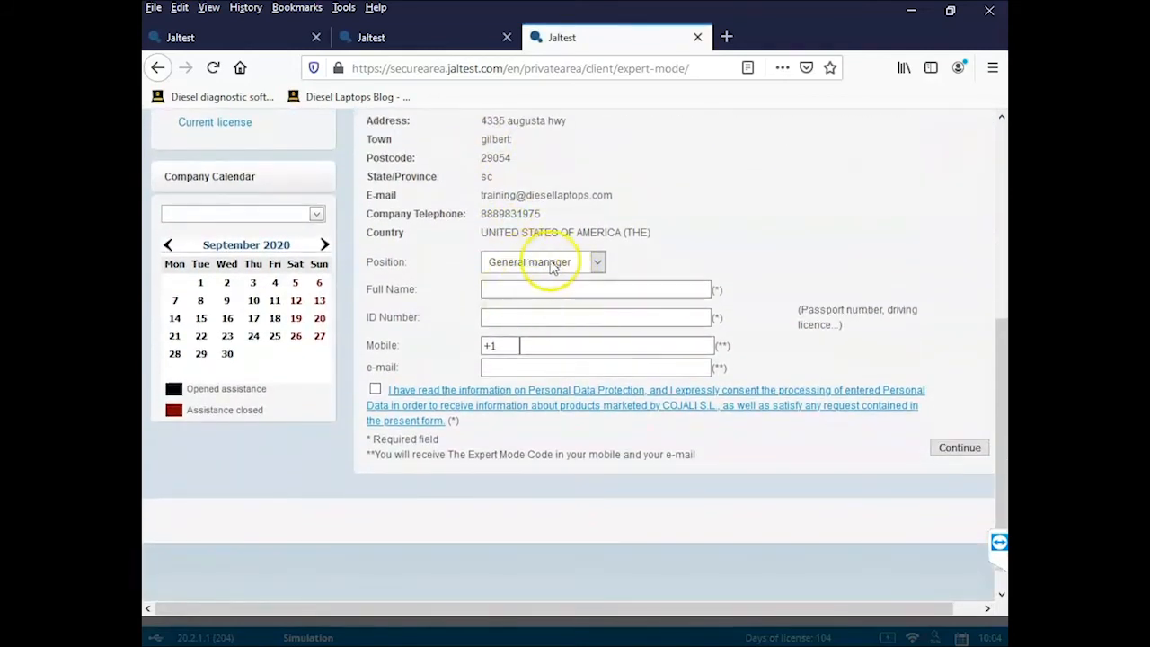
{"action": "left_click", "coordinate": [541, 316]}
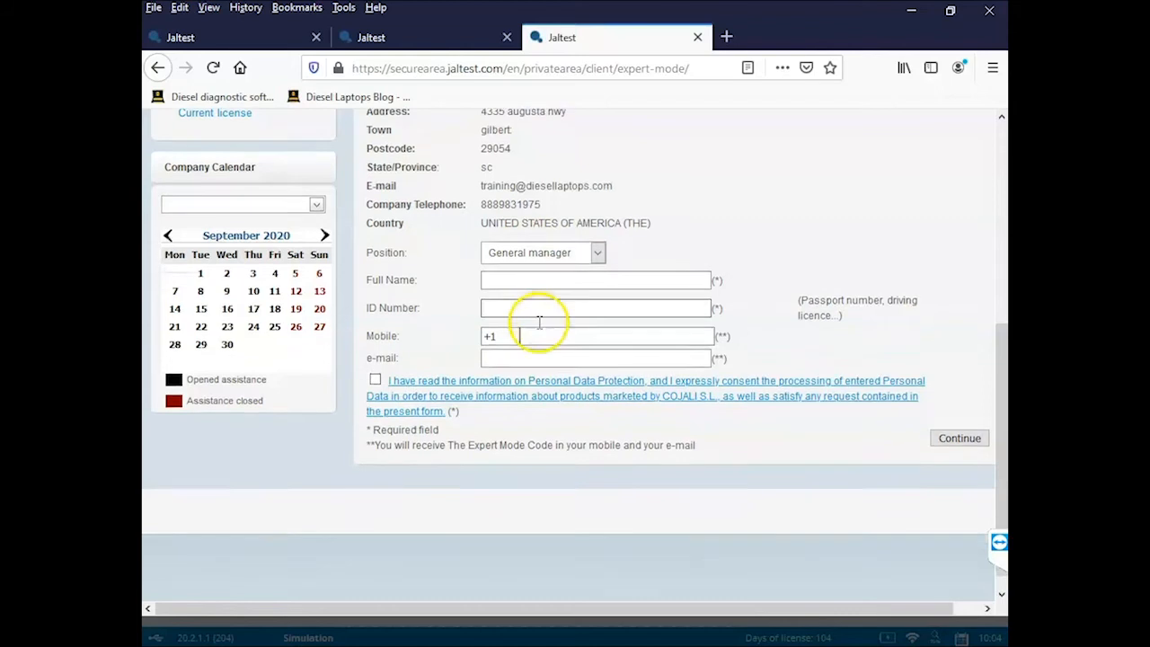
{"action": "scroll", "scroll_direction": "down", "scroll_amount": 3}
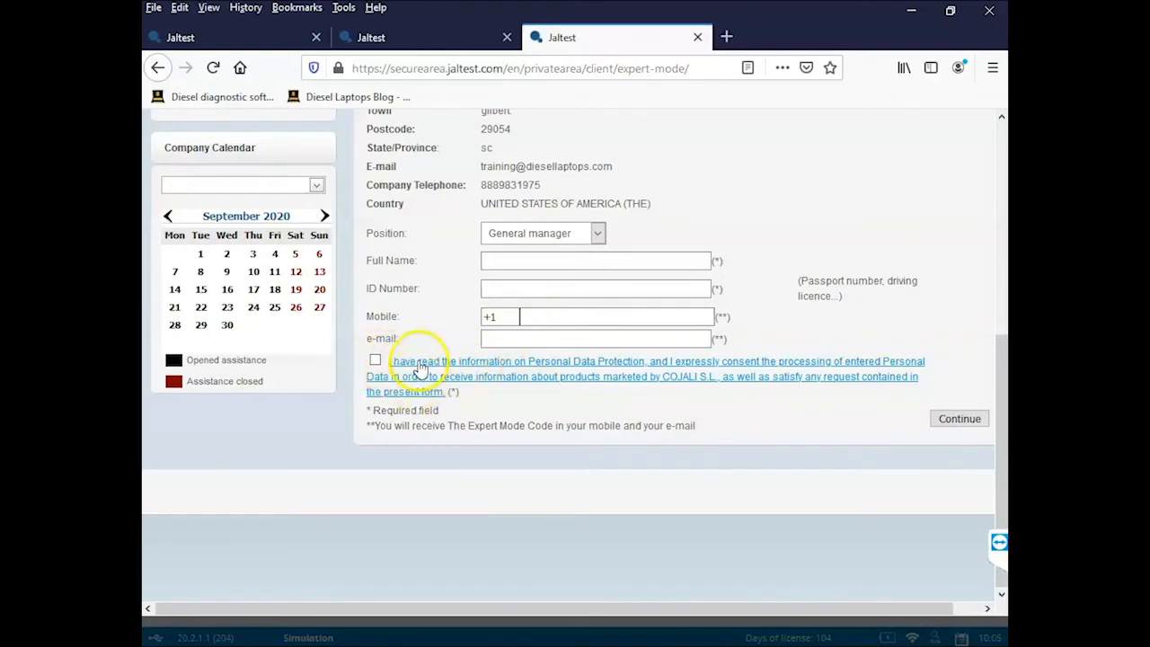
{"action": "mouse_move", "coordinate": [424, 370]}
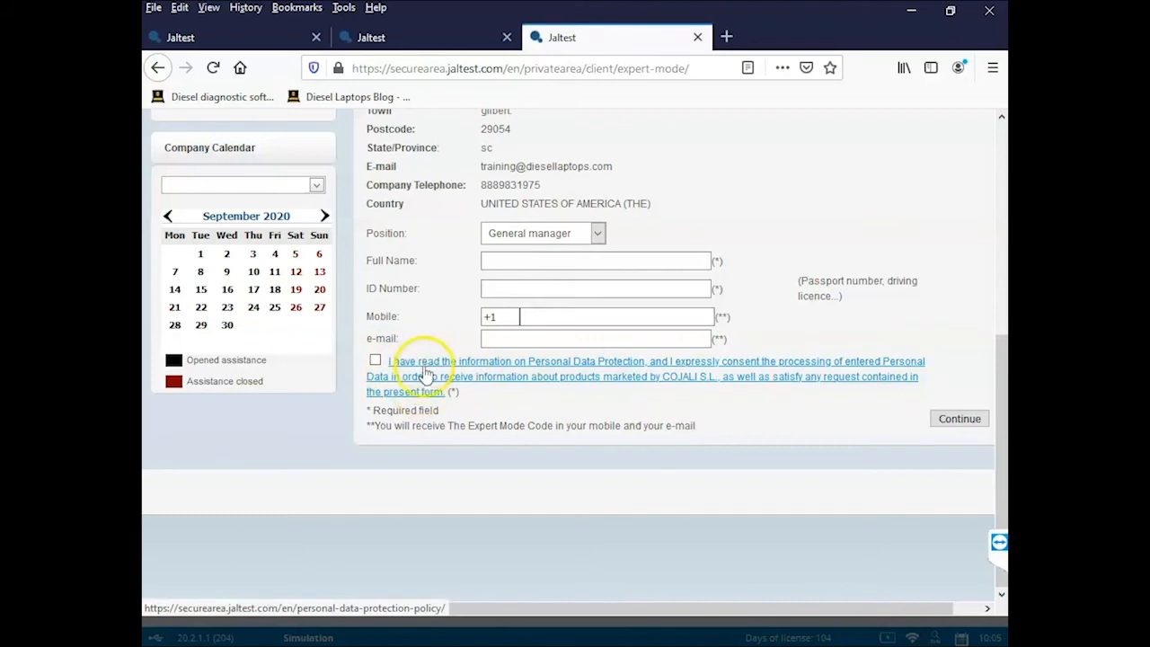
{"action": "mouse_move", "coordinate": [424, 383]}
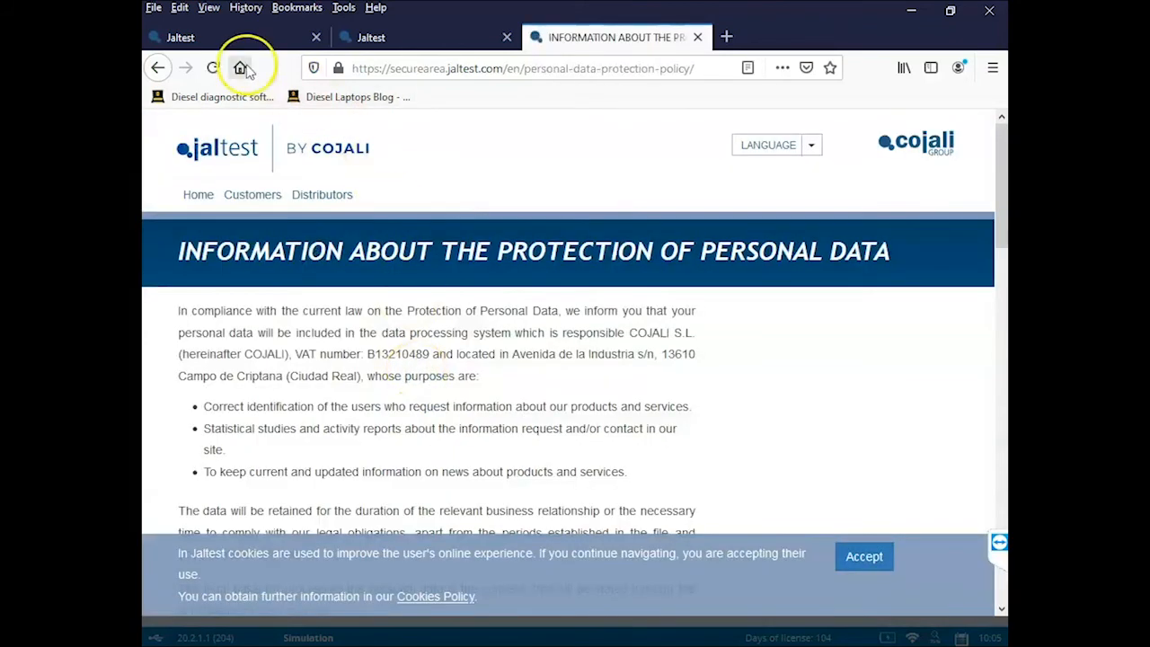
Scroll through the personal data protection policy page
{"action": "scroll", "scroll_direction": "down", "scroll_amount": 3}
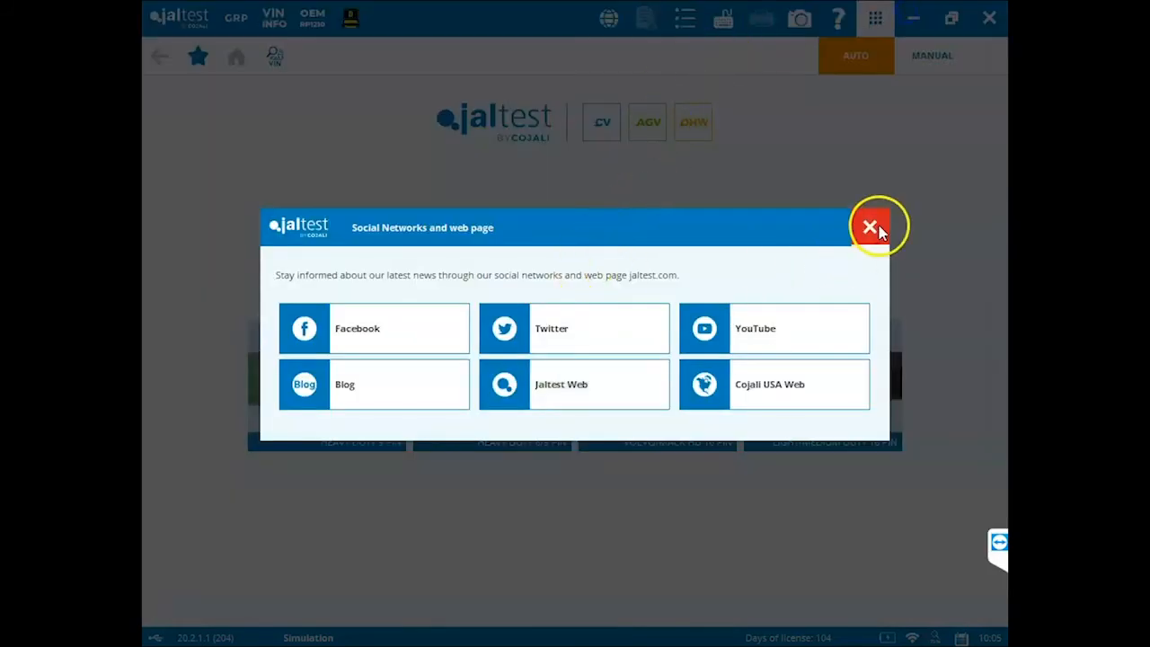
Select Activate Expert Mode in configuration, accept the terms, and view the responsibilities declaration
{"action": "left_click", "coordinate": [872, 226]}
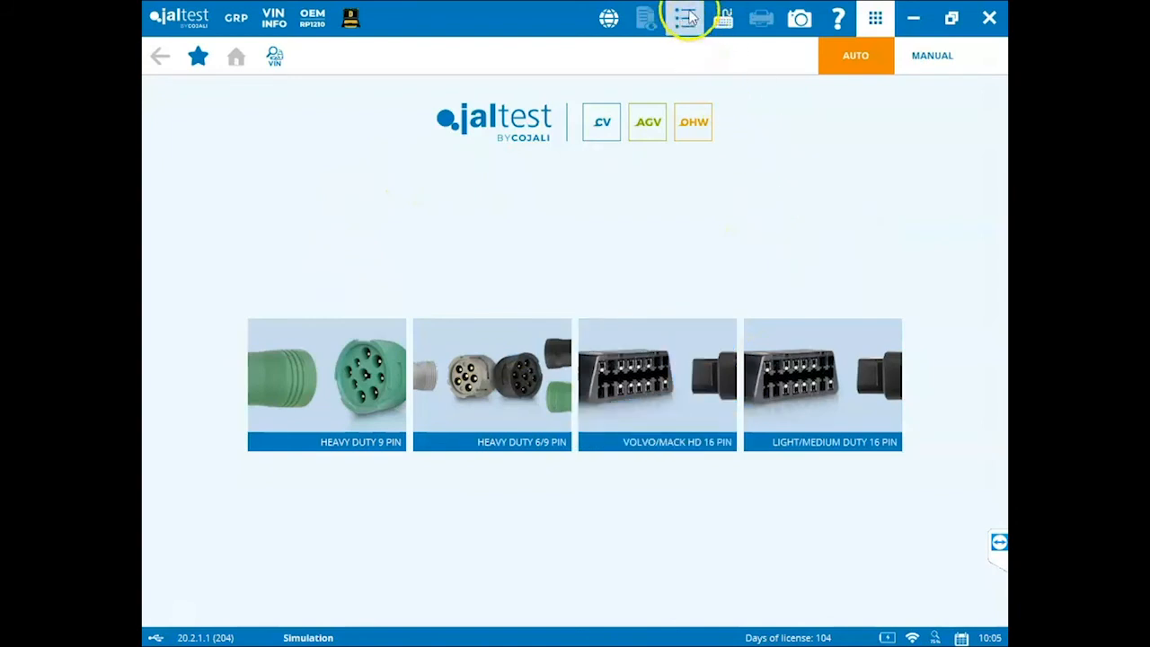
{"action": "left_click", "coordinate": [682, 18]}
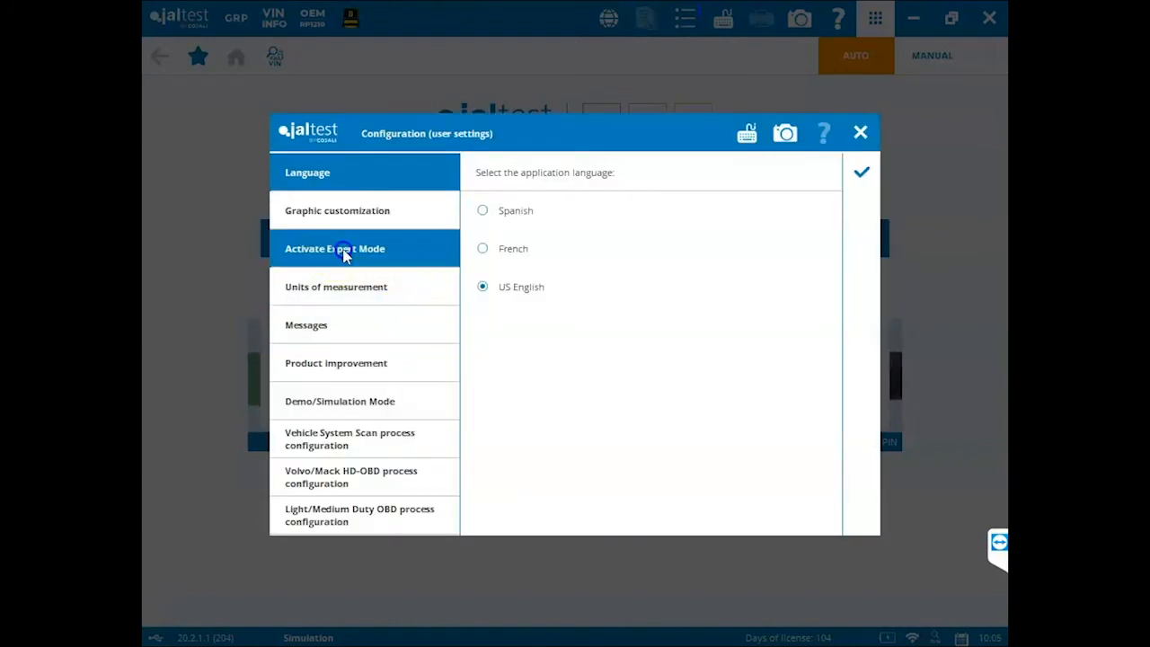
{"action": "left_click", "coordinate": [344, 248]}
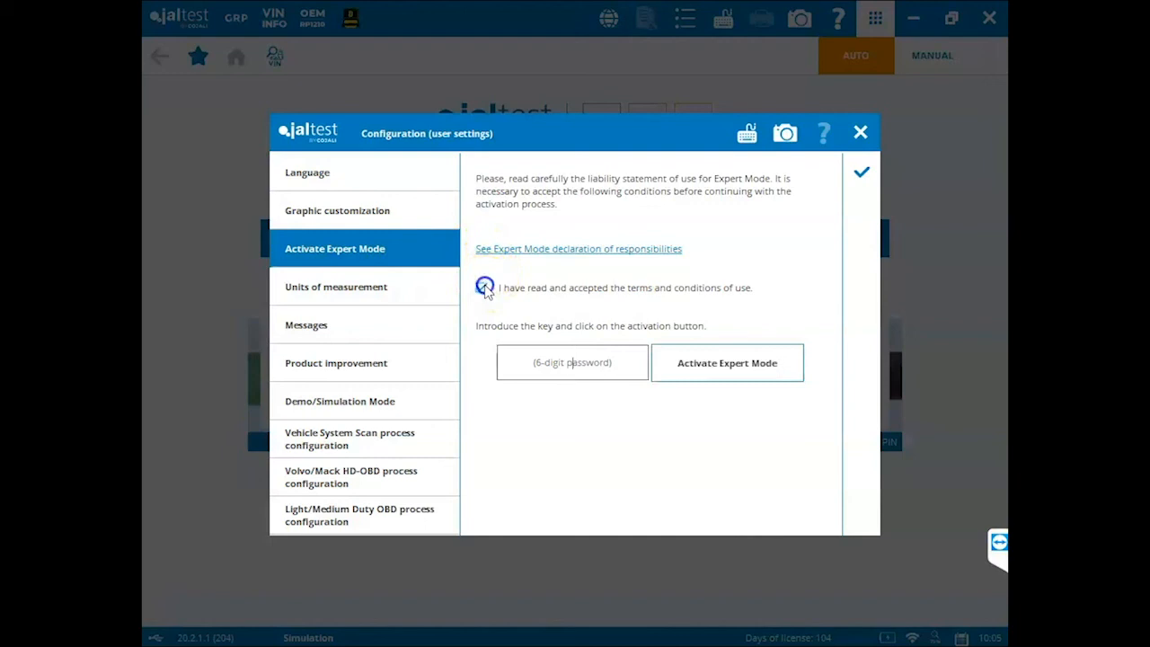
{"action": "left_click", "coordinate": [483, 287]}
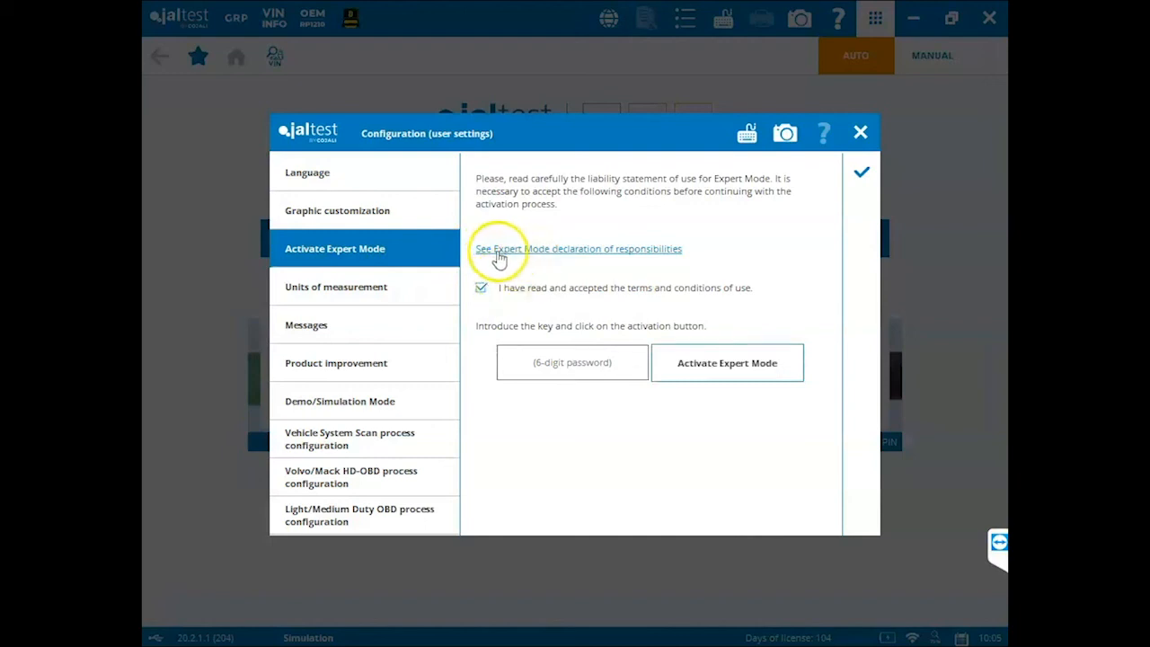
{"action": "mouse_move", "coordinate": [623, 254]}
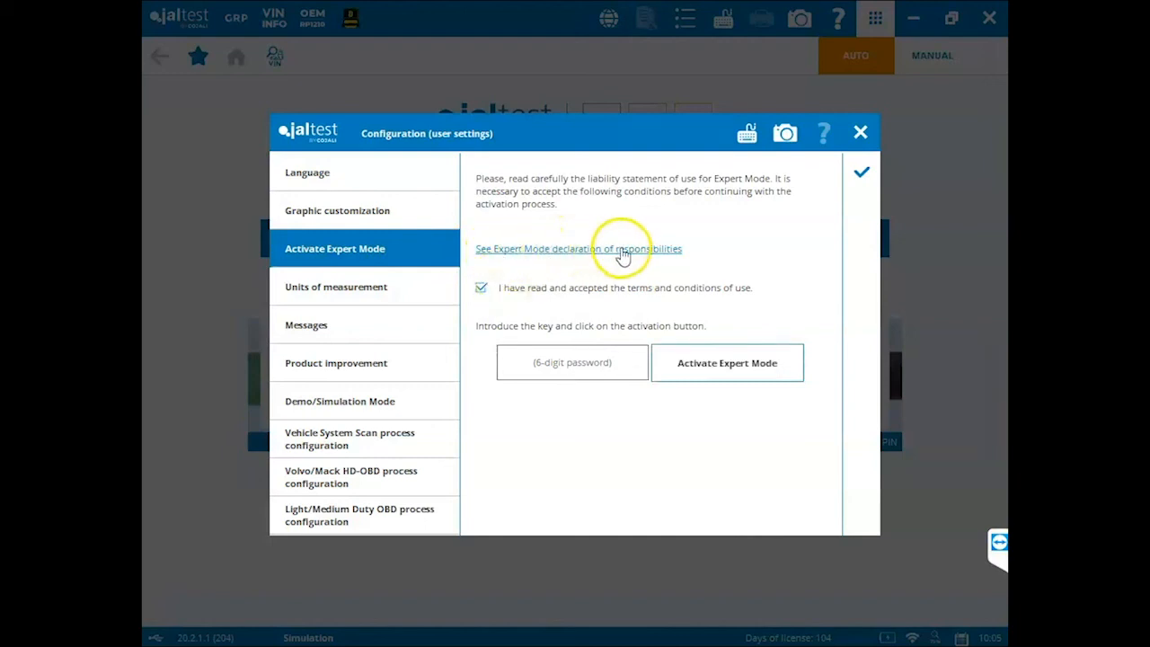
{"action": "left_click", "coordinate": [555, 363]}
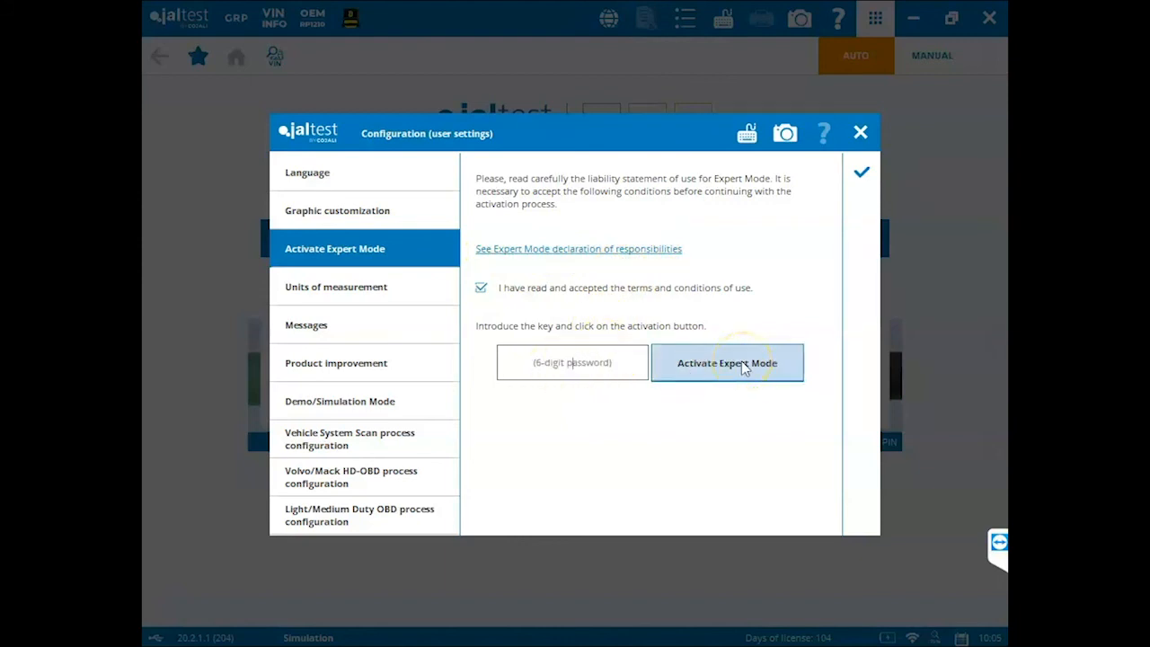
{"action": "mouse_move", "coordinate": [778, 363]}
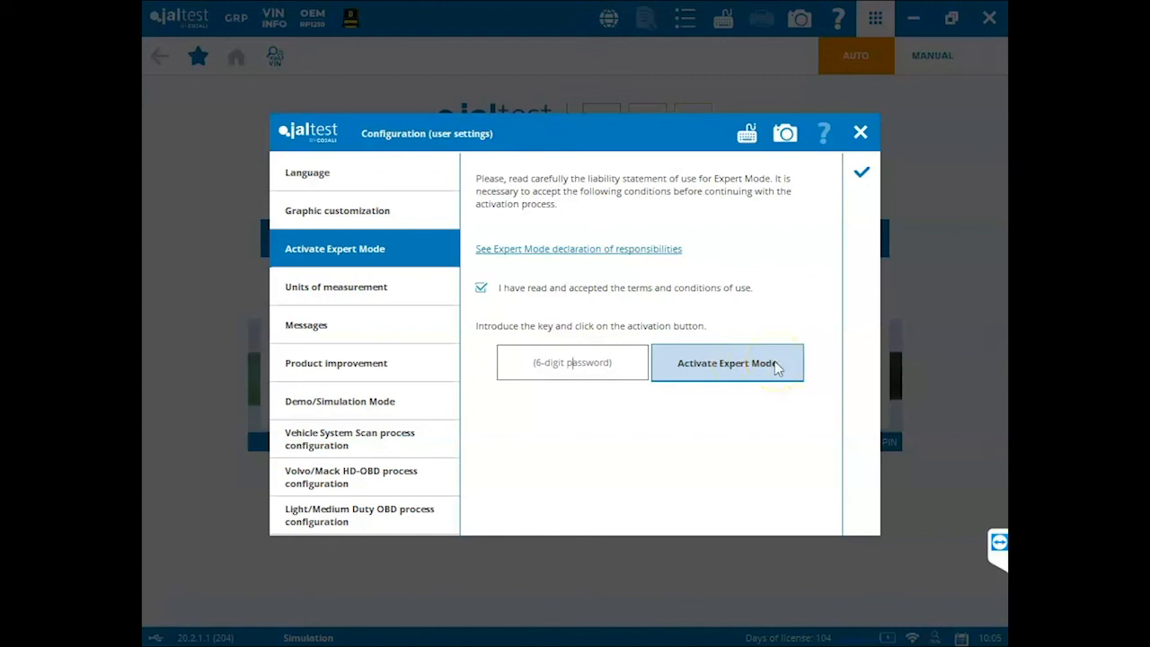